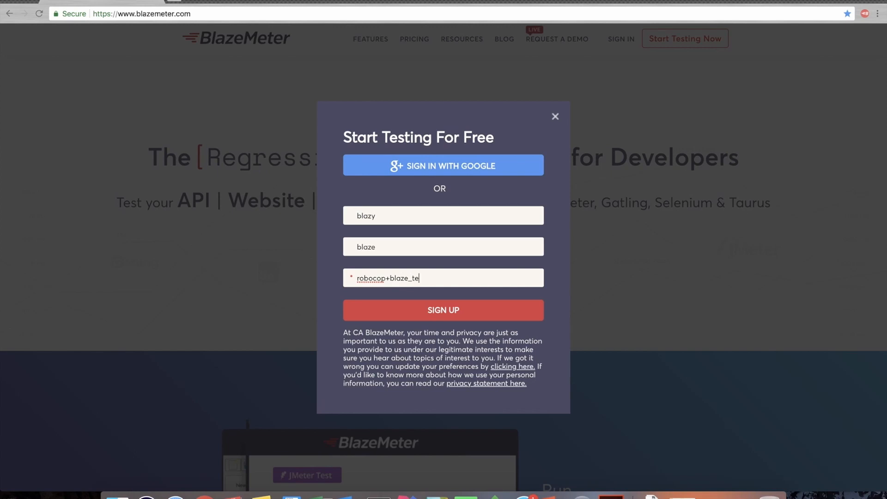
- Submit the Start Testing For Free form to create the BlazeMeter account
{"action": "left_click", "coordinate": [319, 54]}
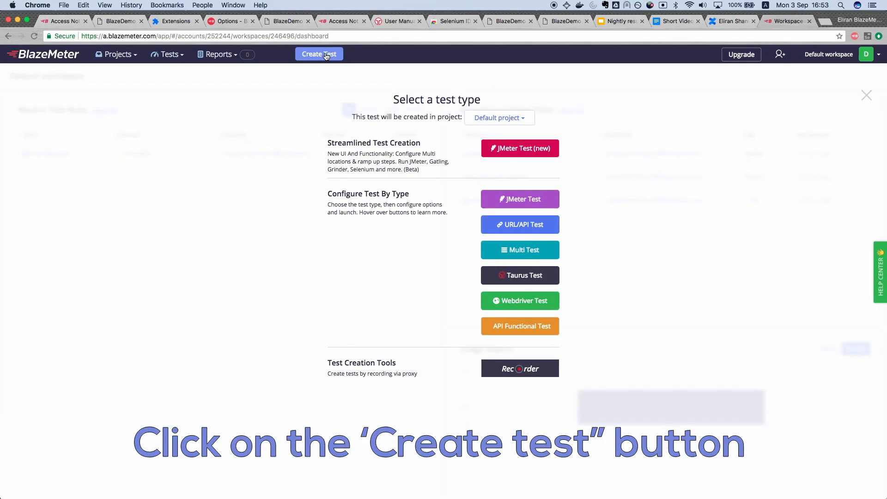
{"action": "mouse_move", "coordinate": [519, 148]}
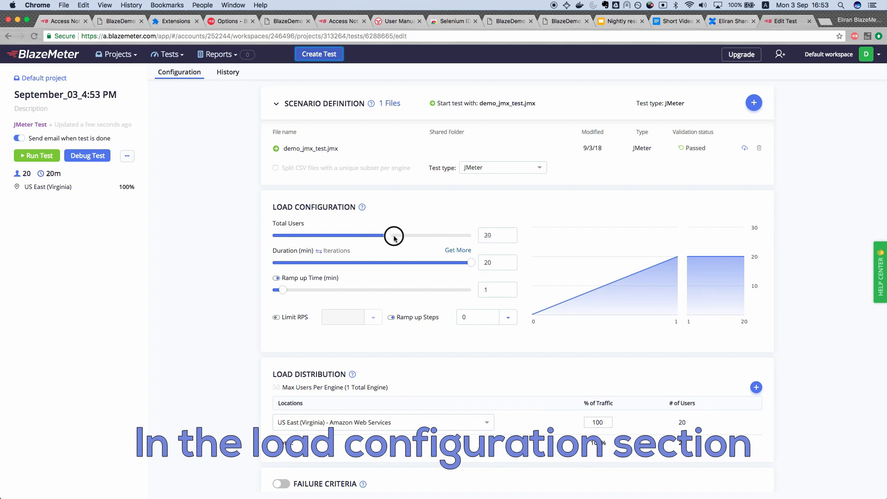
- Configure 16-minute duration, 4-minute ramp-up in 3 steps, and run the 39-user test
{"action": "left_click_drag", "start_coordinate": [393, 236], "coordinate": [426, 235]}
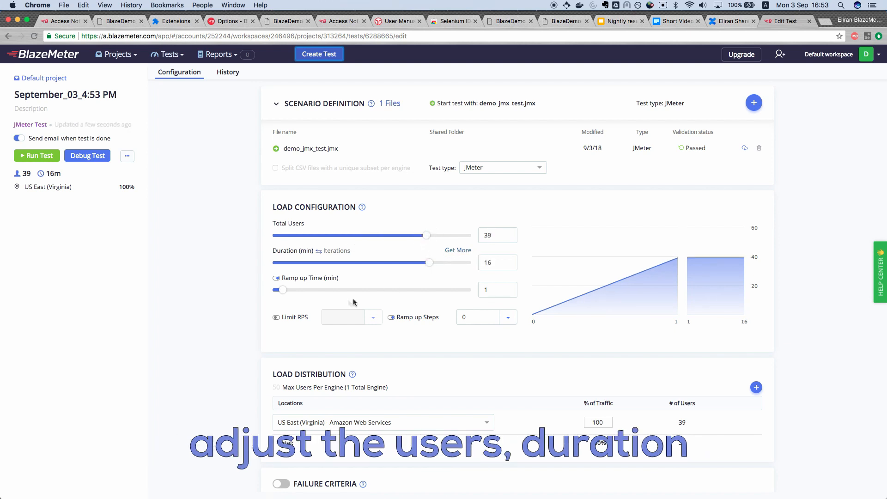
{"action": "left_click", "coordinate": [507, 316]}
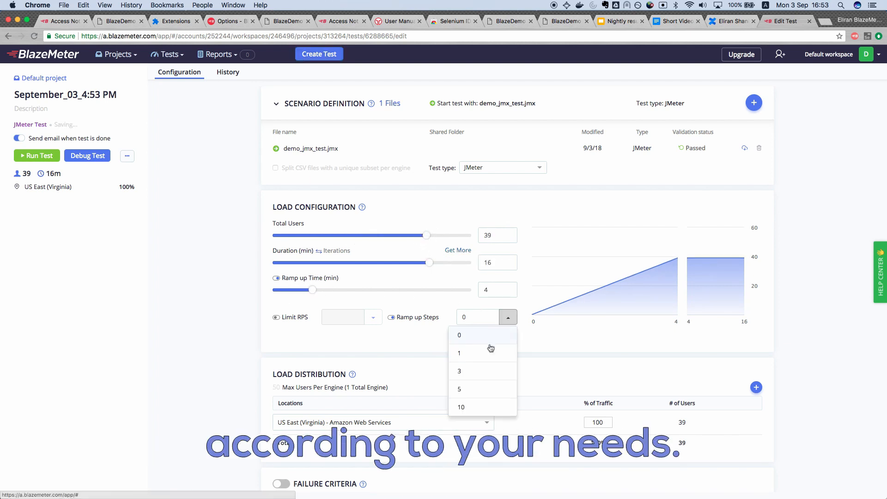
{"action": "left_click", "coordinate": [459, 371]}
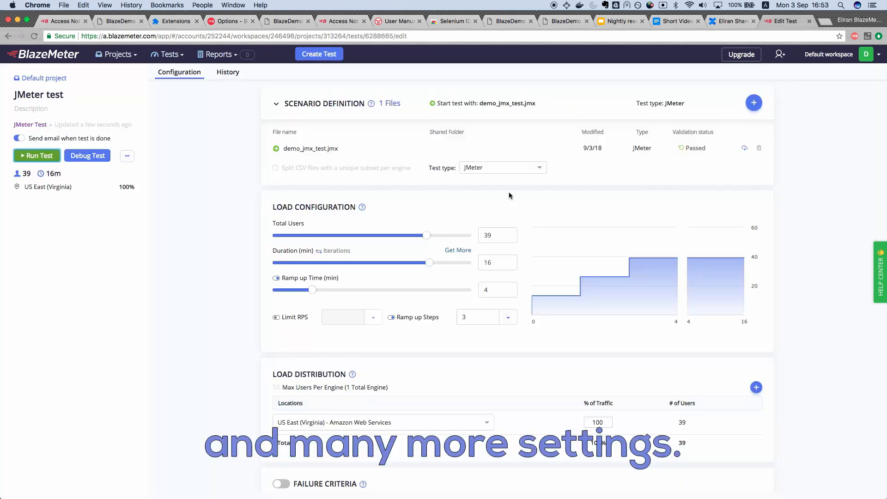
{"action": "left_click", "coordinate": [36, 156]}
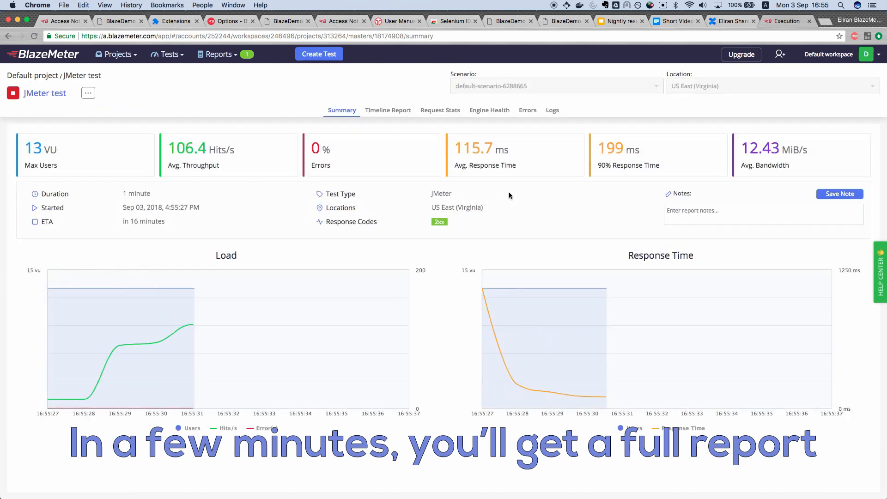
- View the running test's Timeline Report, then its Request Stats
{"action": "left_click", "coordinate": [388, 110]}
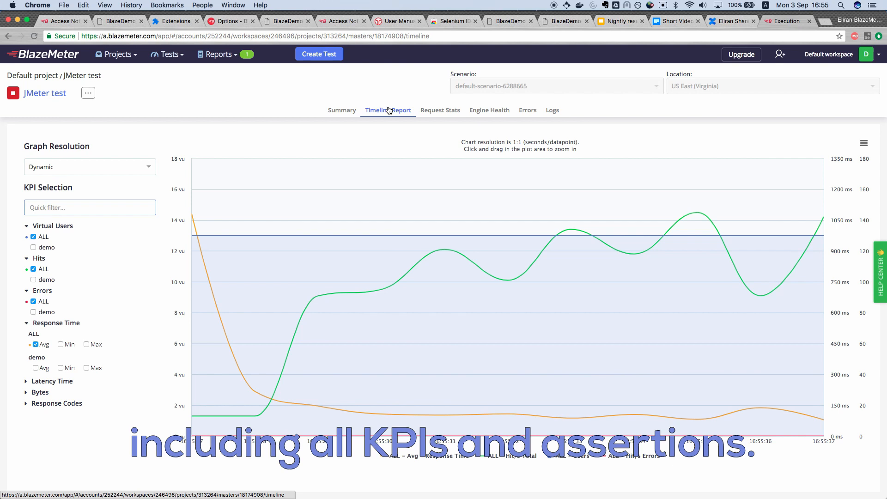
{"action": "left_click", "coordinate": [439, 110]}
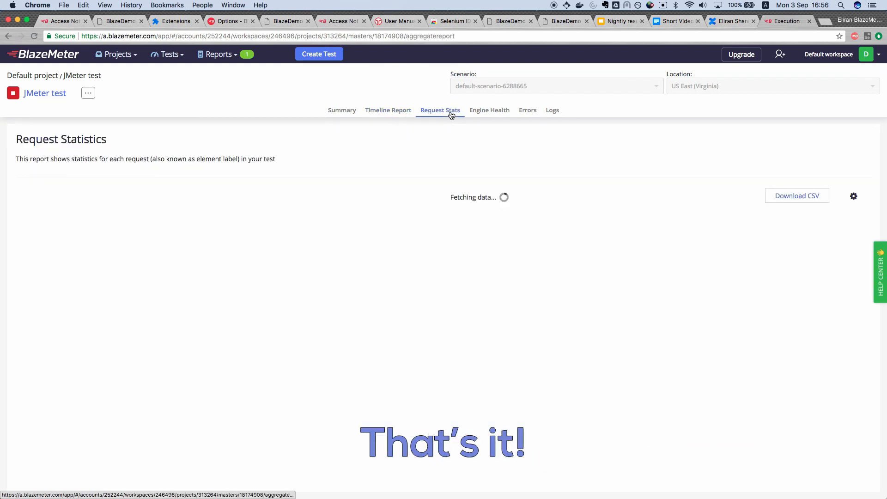